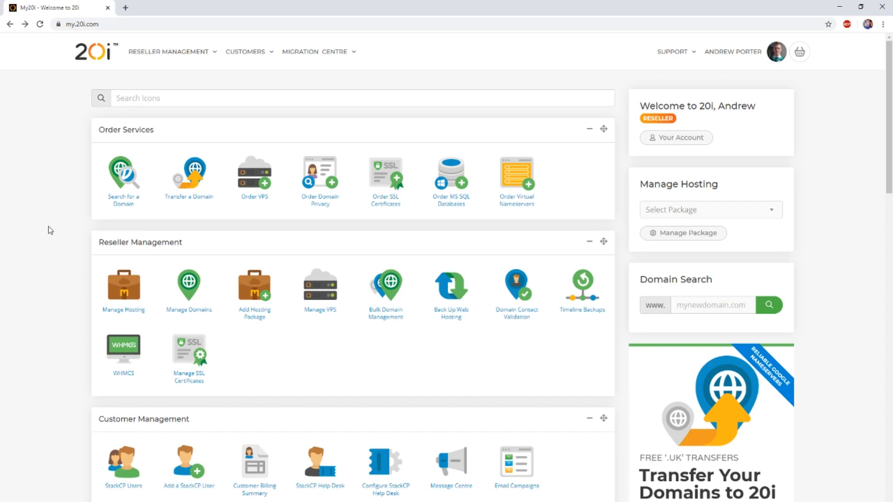
mouse_move(66, 282)
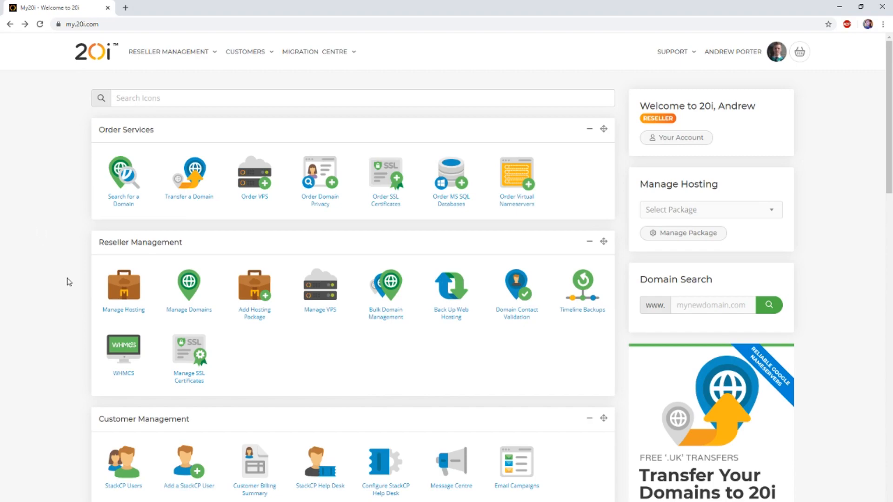
Scroll down to the Migration Centre and start a new website migration
scroll(down, 3)
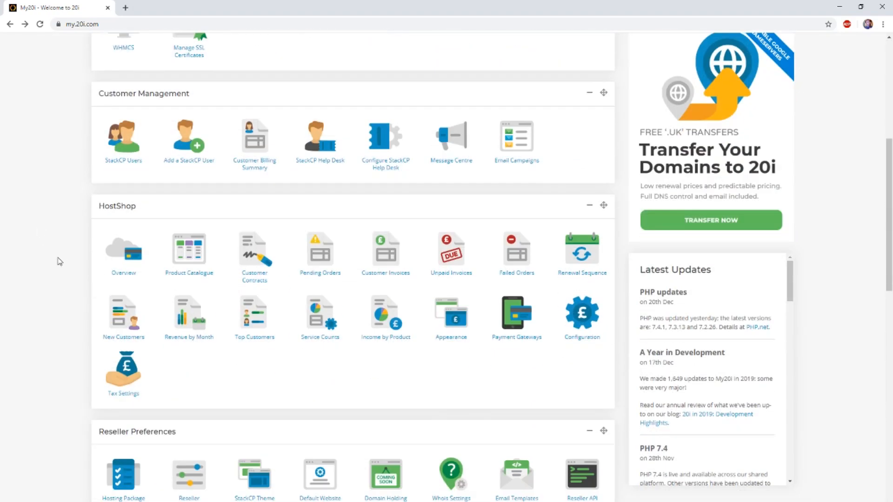
scroll(down, 3)
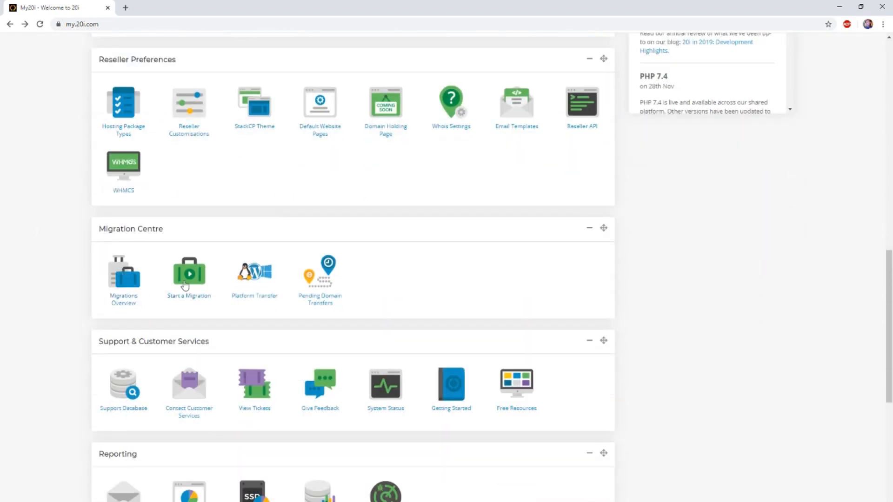
click(189, 272)
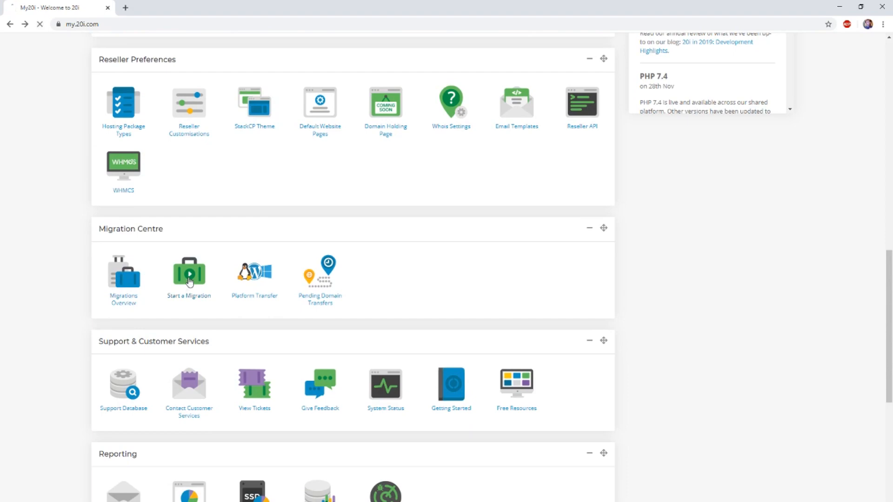
Pick 'Migrate from a WHM / cPanel server' as the provider and continue to the credentials form
click(188, 271)
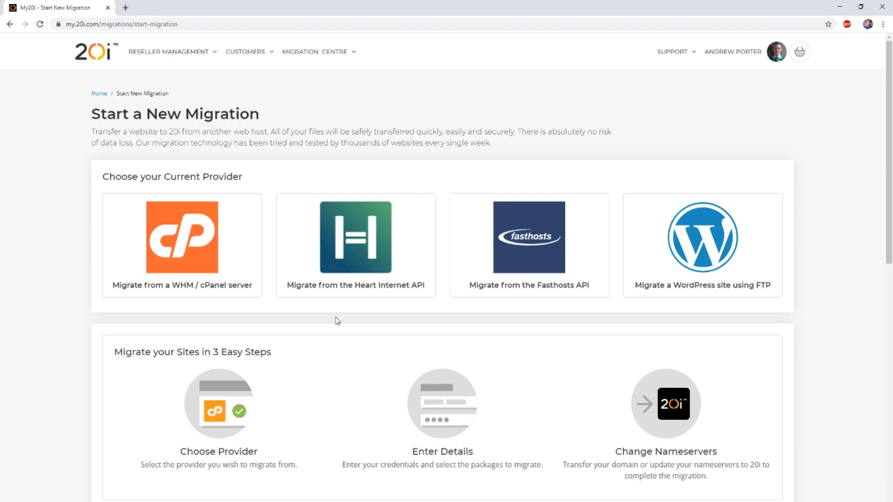
click(182, 238)
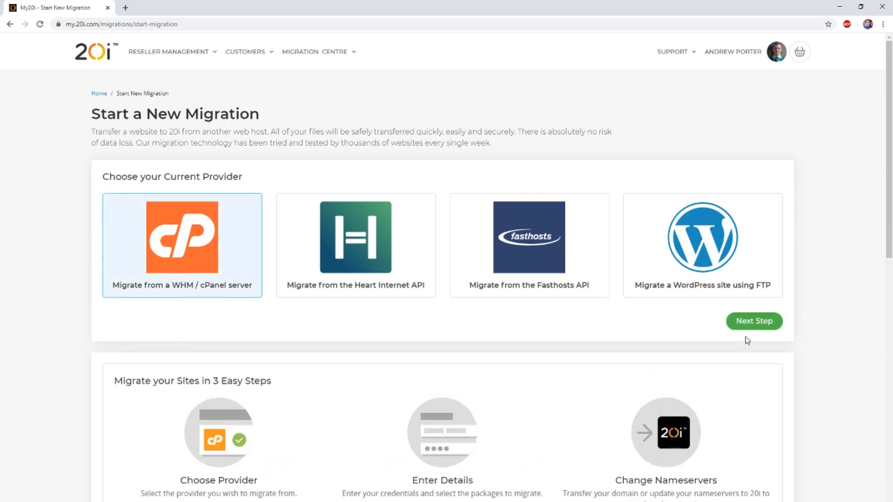
click(753, 321)
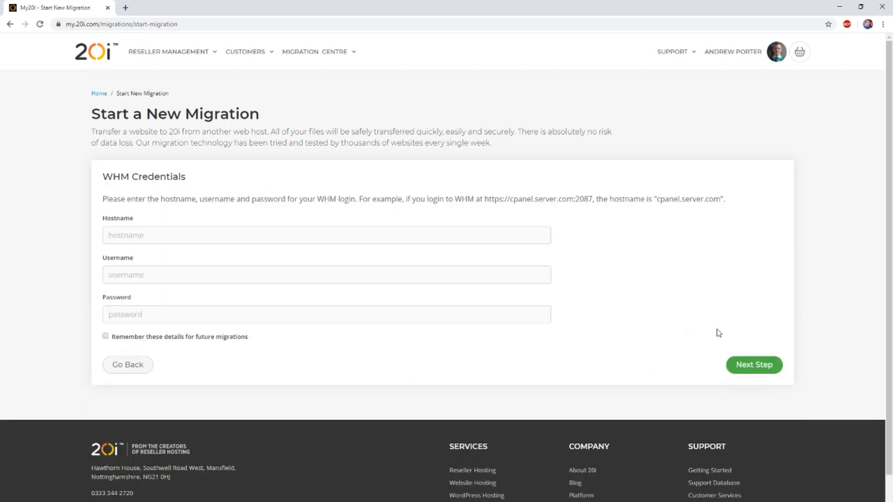
Enter hostname cpanel1.stackcp.com, username root and the password in the WHM form
click(326, 234)
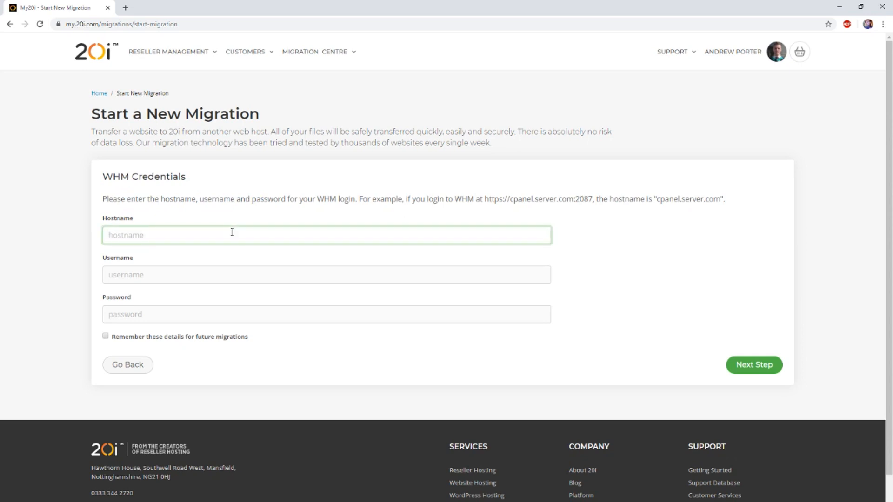
text(cpanel1.stack)
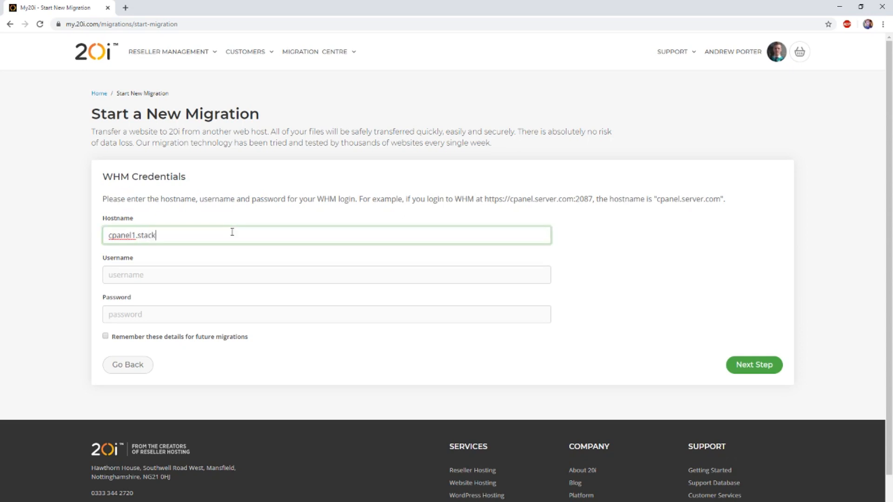
text(cp.com)
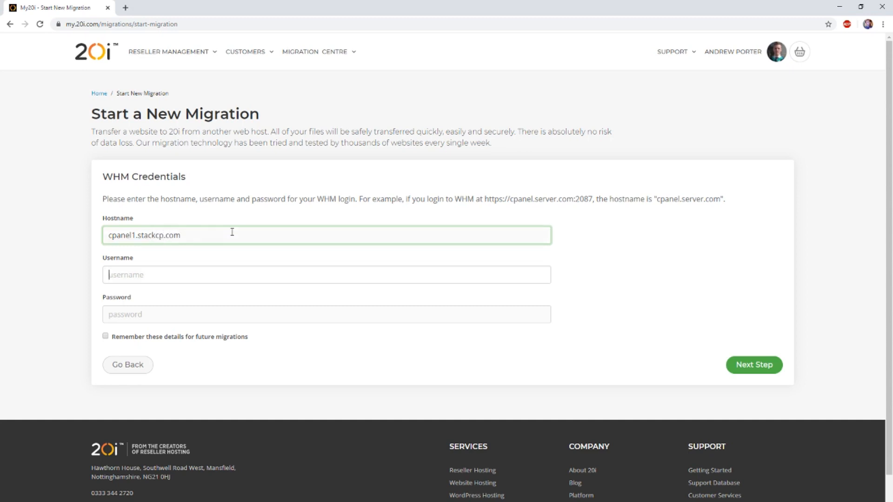
text(root)
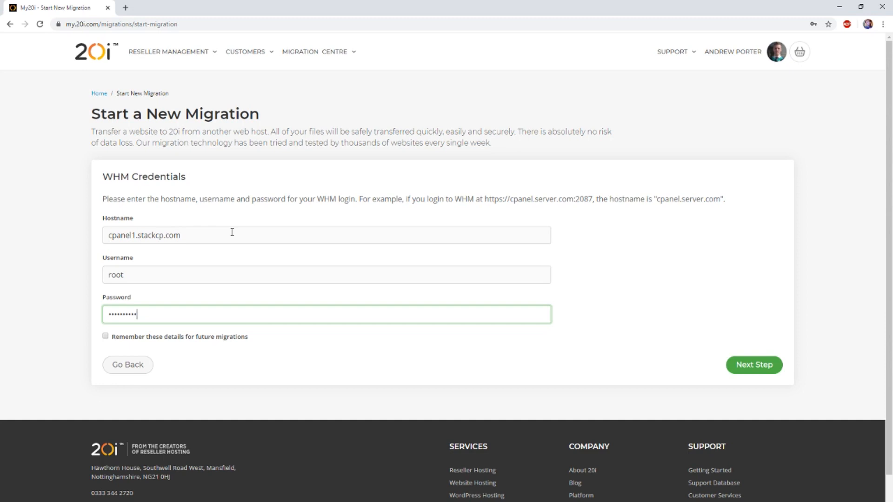
double_click(143, 235)
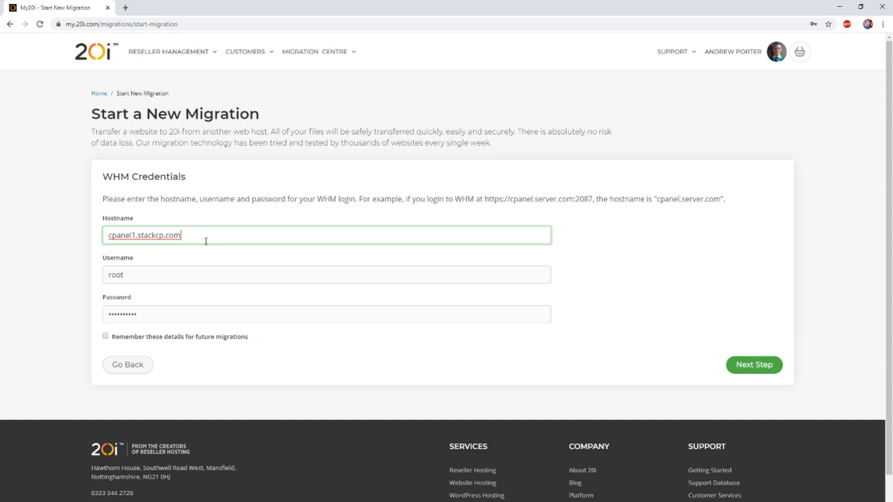
mouse_move(207, 269)
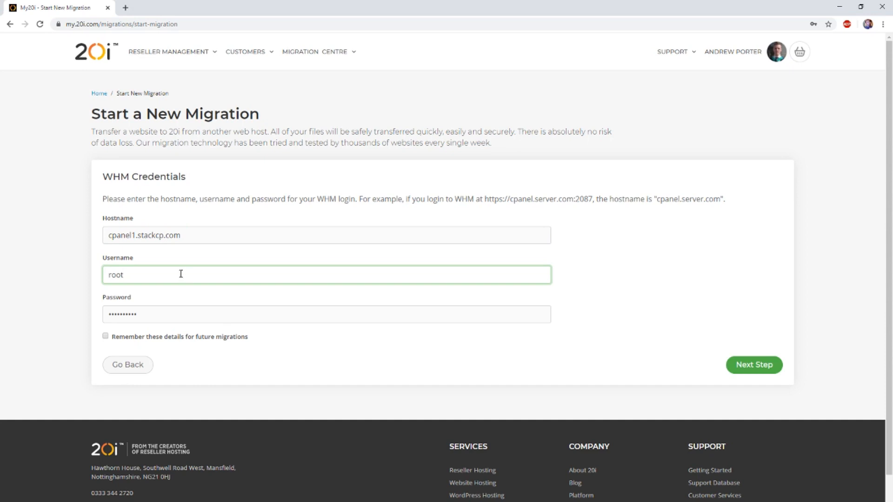
mouse_move(145, 275)
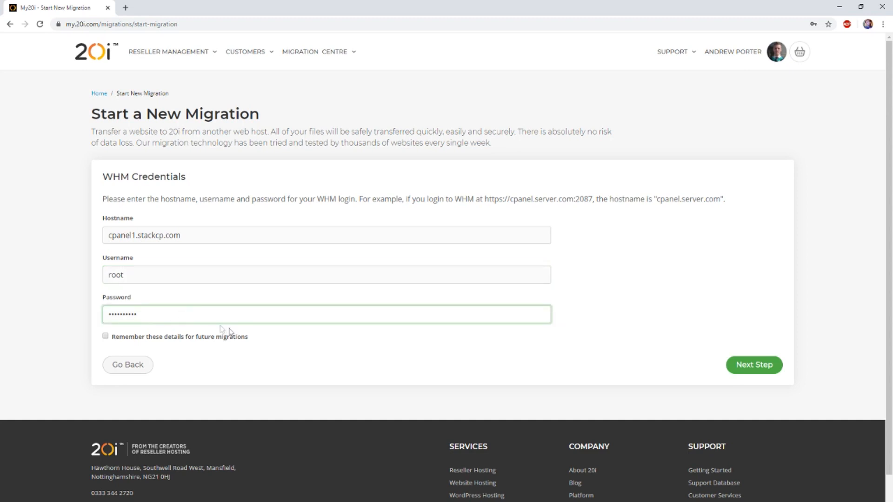
mouse_move(453, 365)
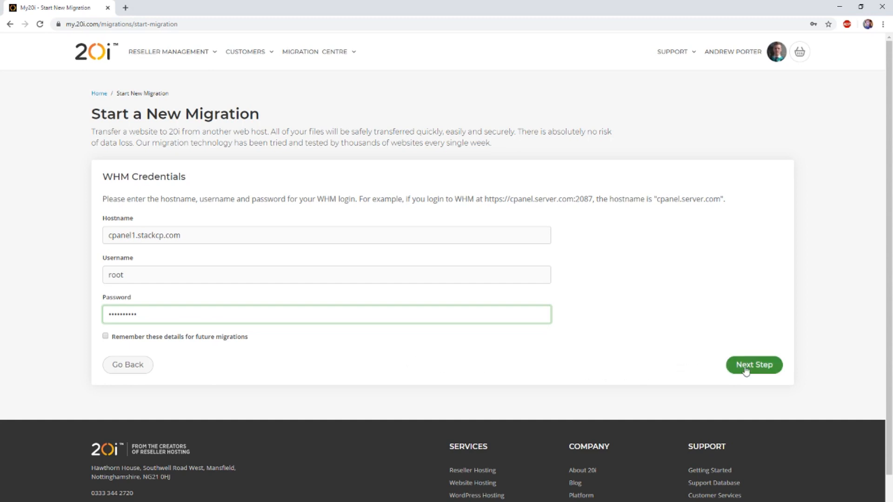
Submit the WHM login and queue packagetobemigrated.com for migration
click(754, 365)
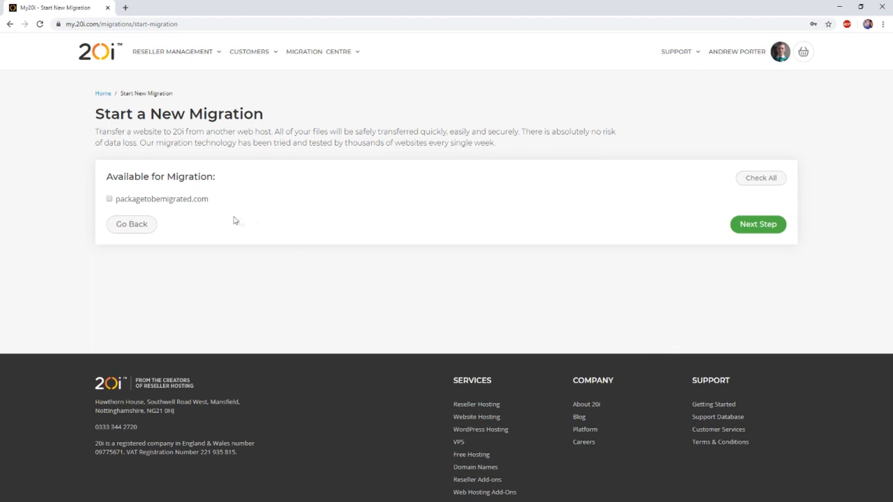
mouse_move(212, 214)
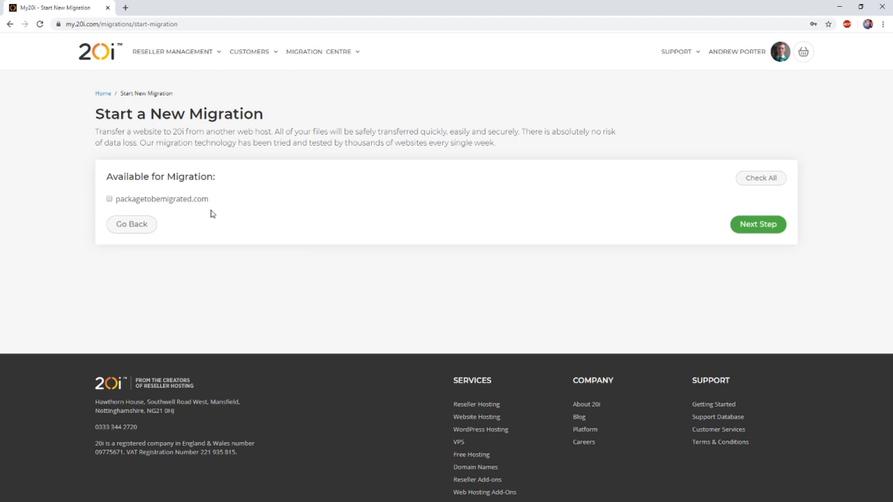
mouse_move(179, 200)
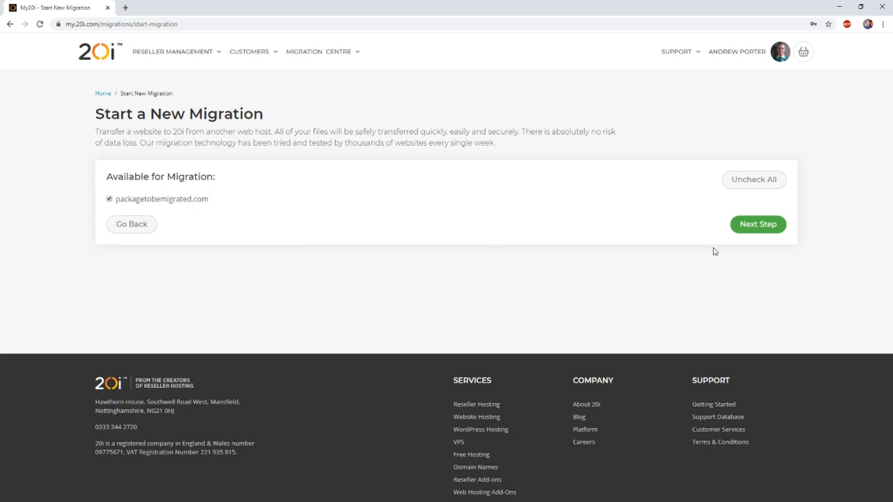
click(758, 223)
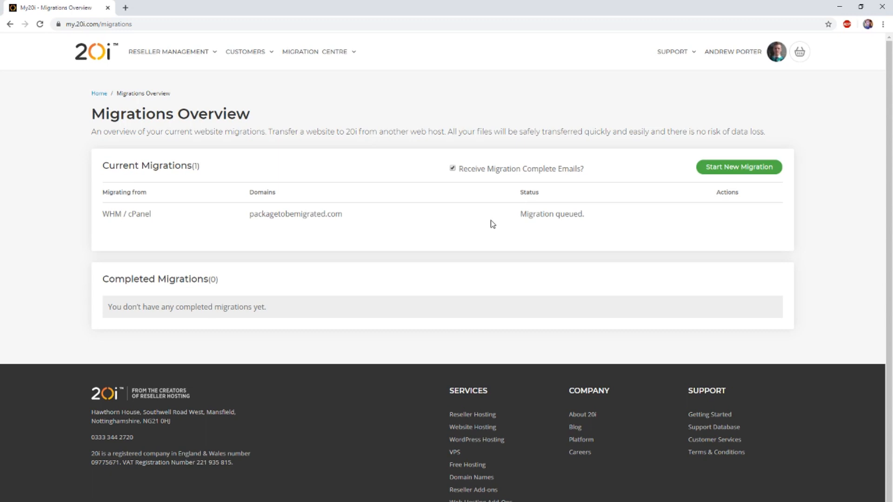
mouse_move(541, 234)
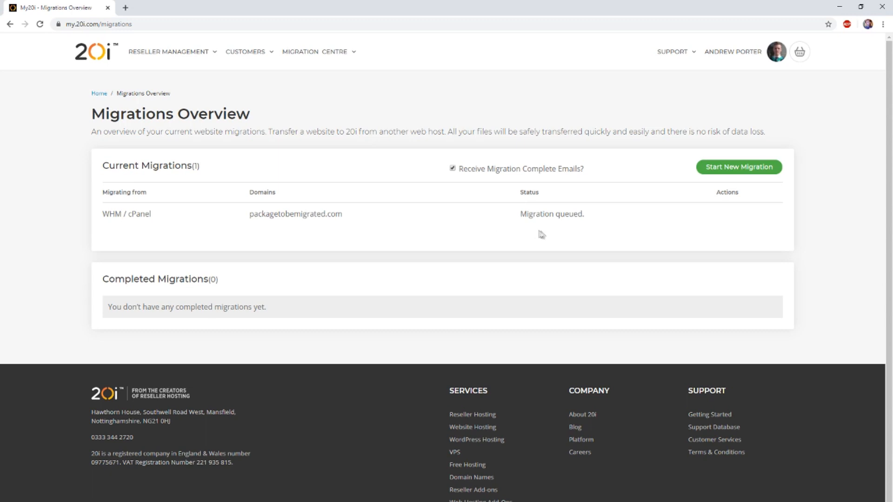
mouse_move(548, 235)
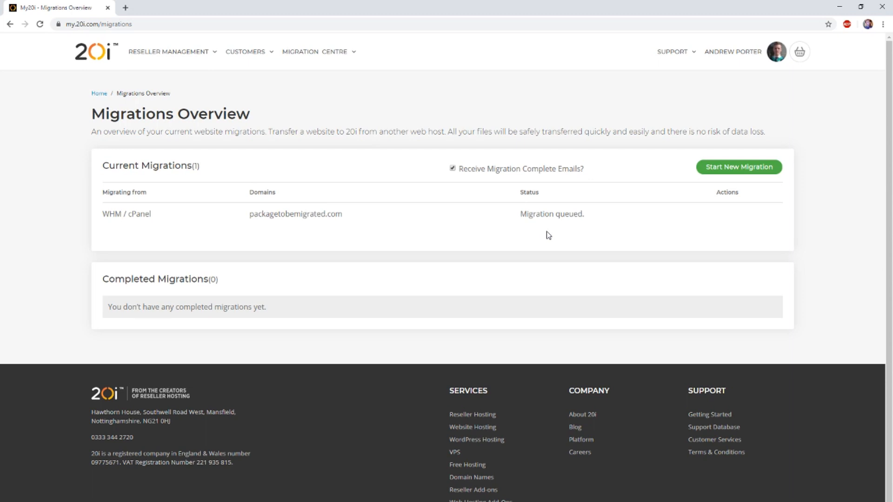
mouse_move(544, 225)
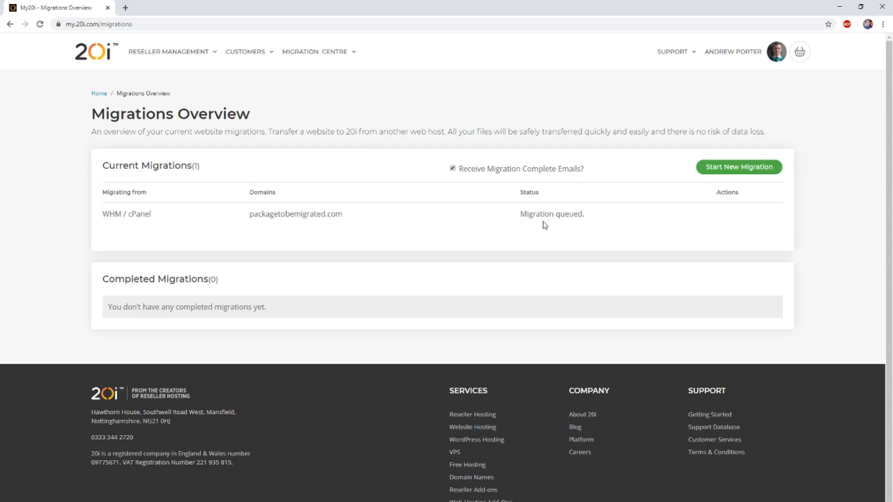
mouse_move(550, 197)
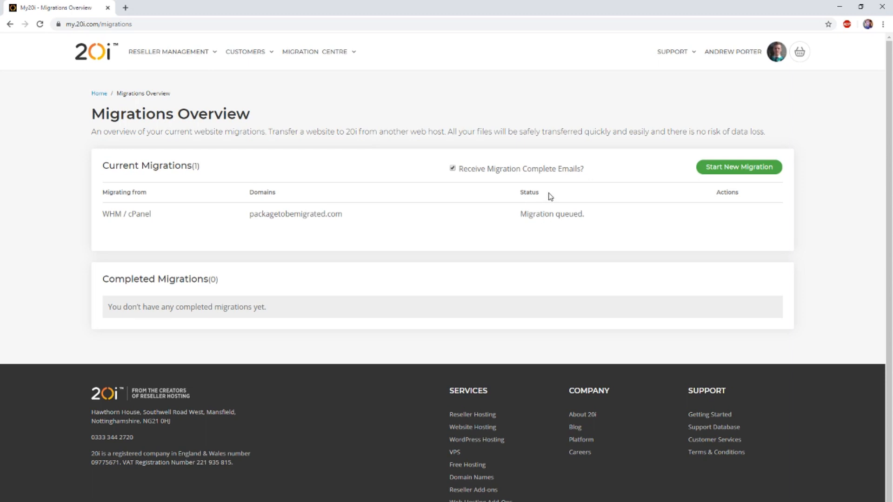